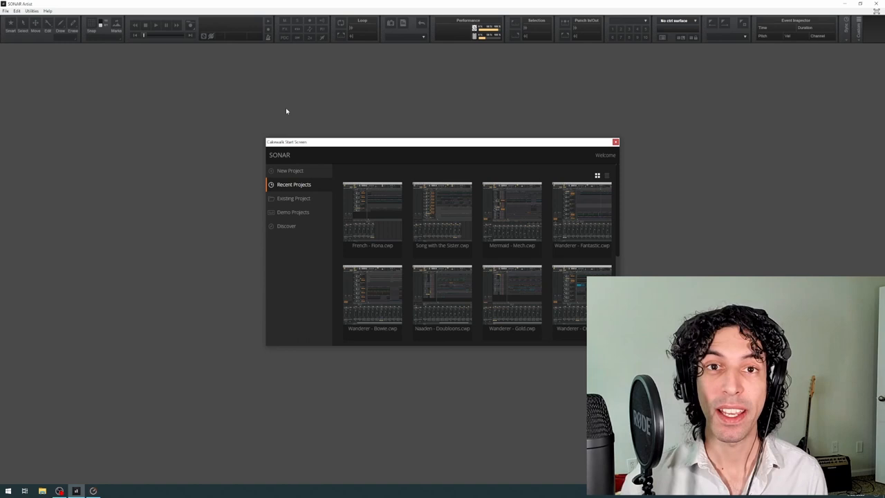
{"action": "mouse_move", "coordinate": [381, 150]}
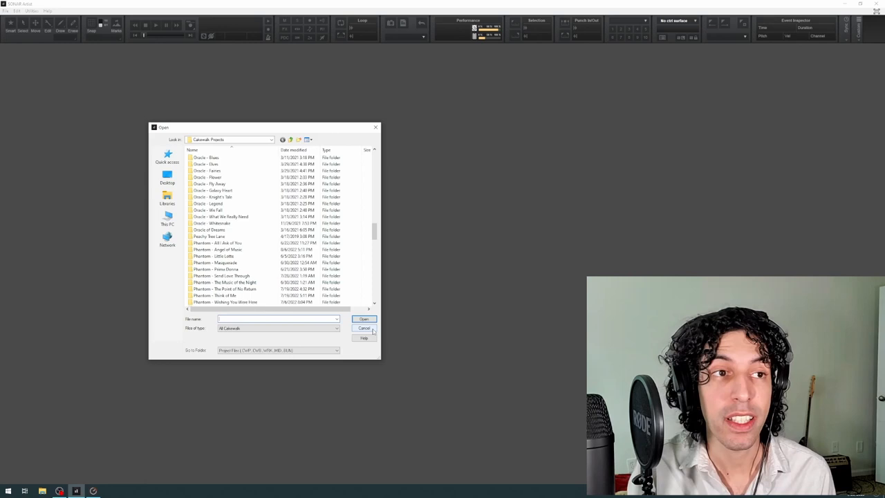
- Cancel opening an existing project and close the Start Screen
{"action": "left_click", "coordinate": [365, 328]}
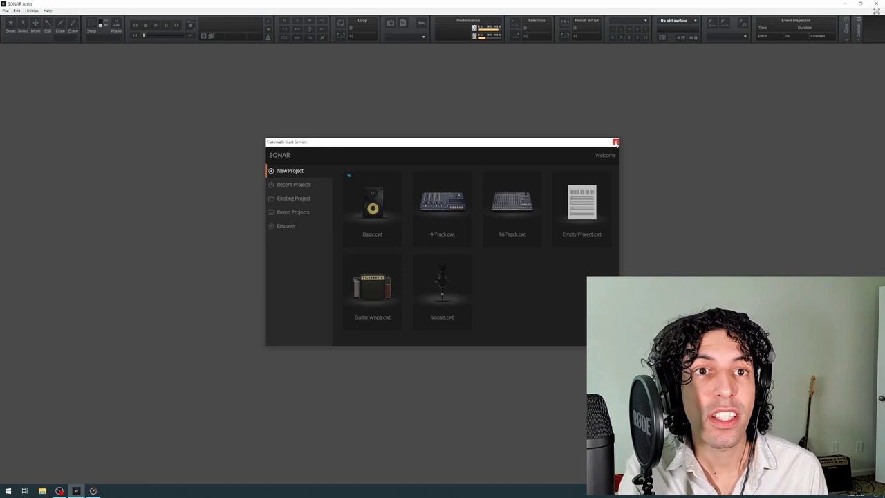
{"action": "left_click", "coordinate": [6, 11]}
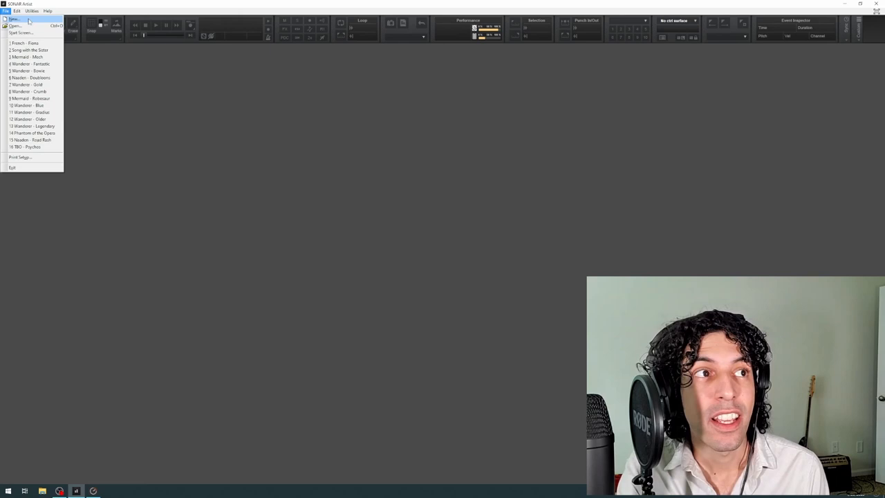
- Open Preferences on the Audio > Devices page to review input and output drivers
{"action": "left_click", "coordinate": [21, 33]}
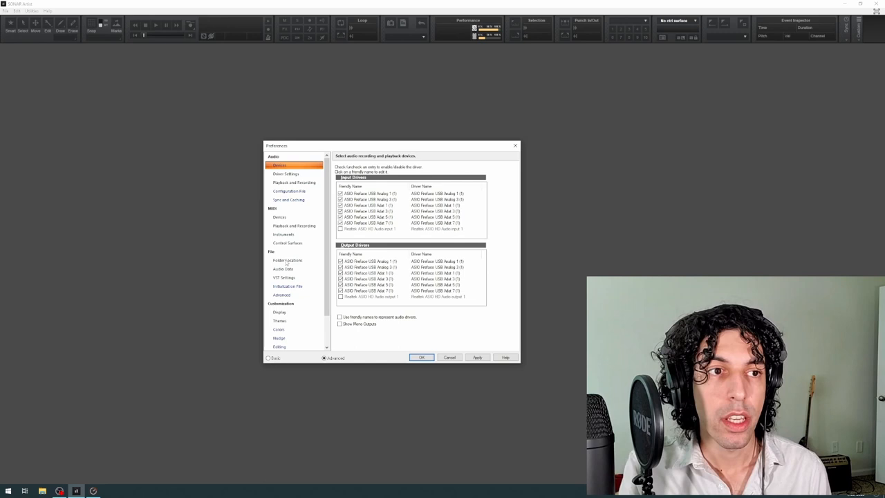
- Switch Preferences to the File > VST Settings page showing scan paths and options
{"action": "left_click", "coordinate": [284, 278]}
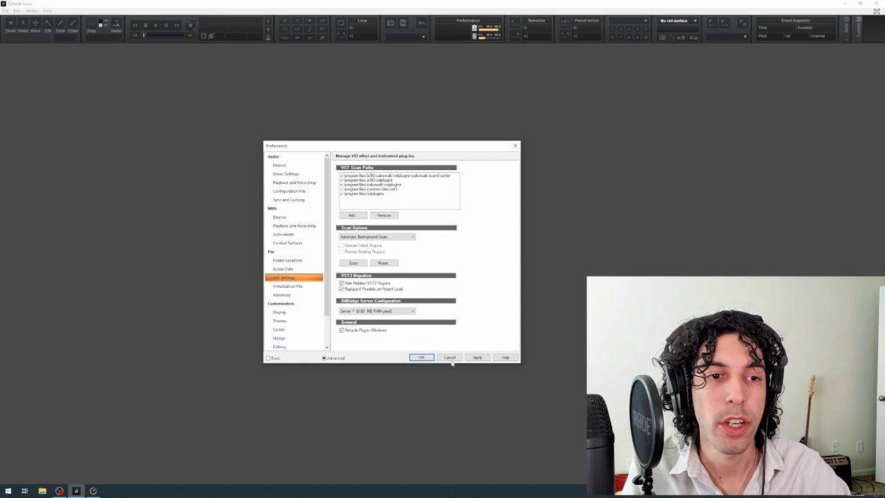
- Cancel Preferences and create a new project from the Basic.cwt template
{"action": "left_click", "coordinate": [421, 358]}
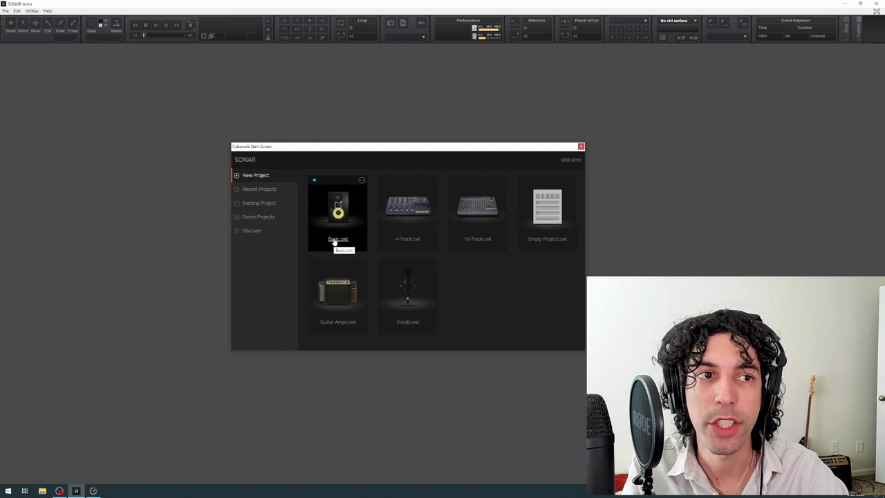
{"action": "double_click", "coordinate": [338, 211]}
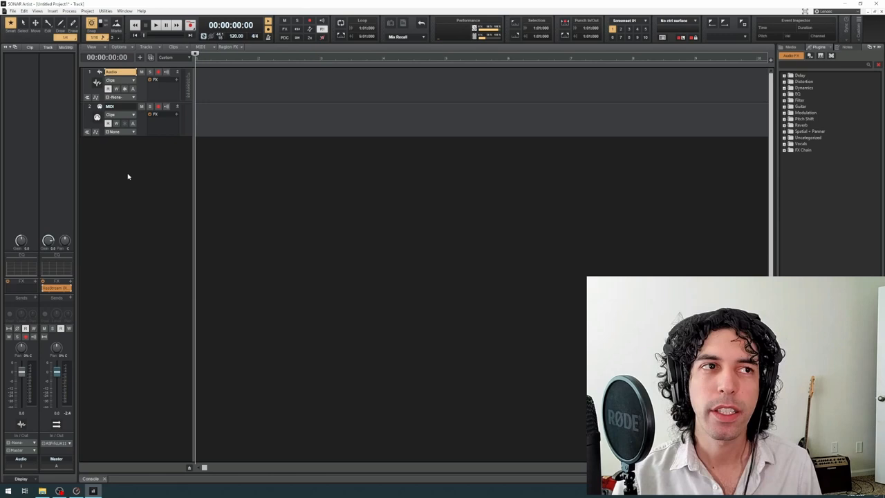
{"action": "mouse_move", "coordinate": [172, 151]}
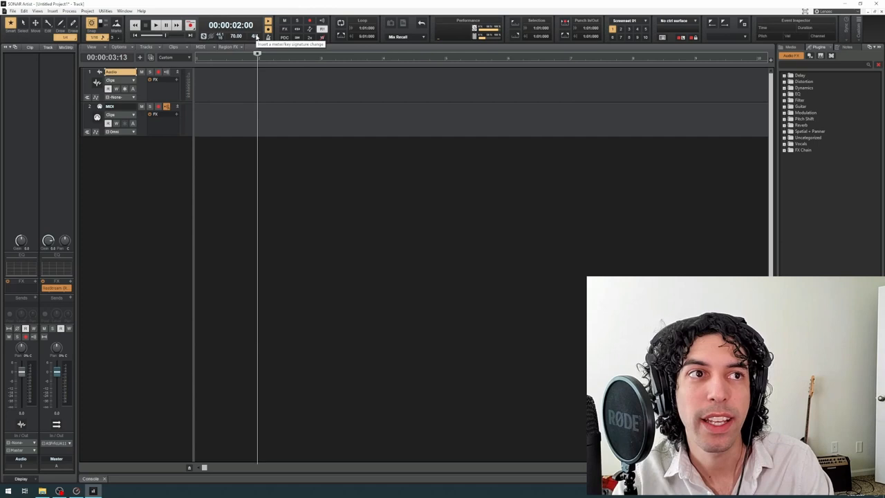
- Set the tempo from 120 to 70 BPM and open the 4/4 meter settings
{"action": "left_click", "coordinate": [136, 25]}
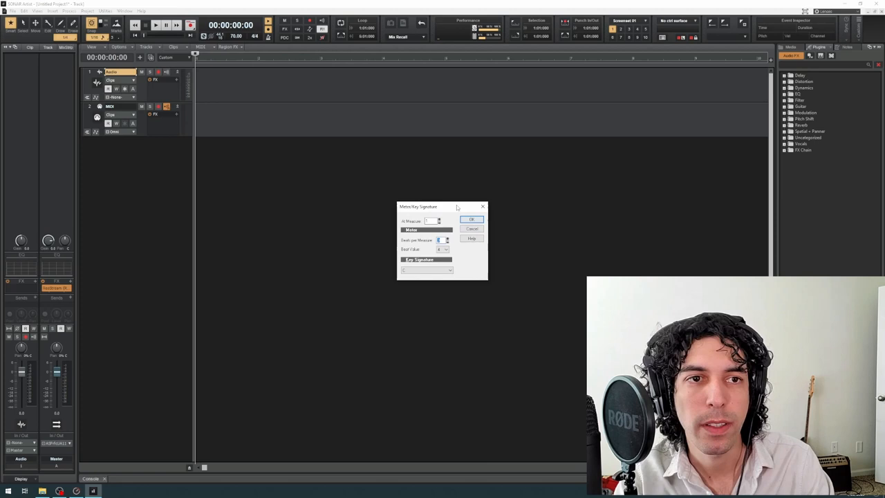
- Set Beats per Measure to 3 for a 3/4 meter and confirm
{"action": "left_click", "coordinate": [471, 220]}
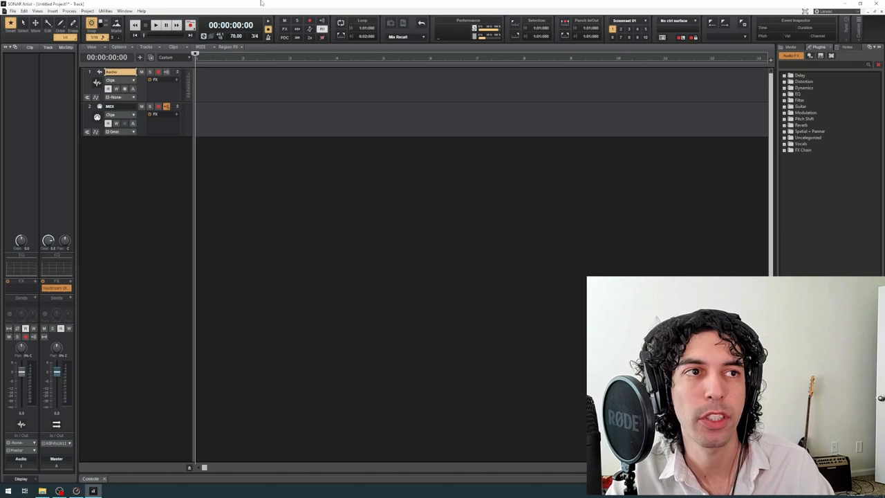
- Dock the Console view below the tracks showing Audio, MIDI and Master strips
{"action": "left_click", "coordinate": [156, 24]}
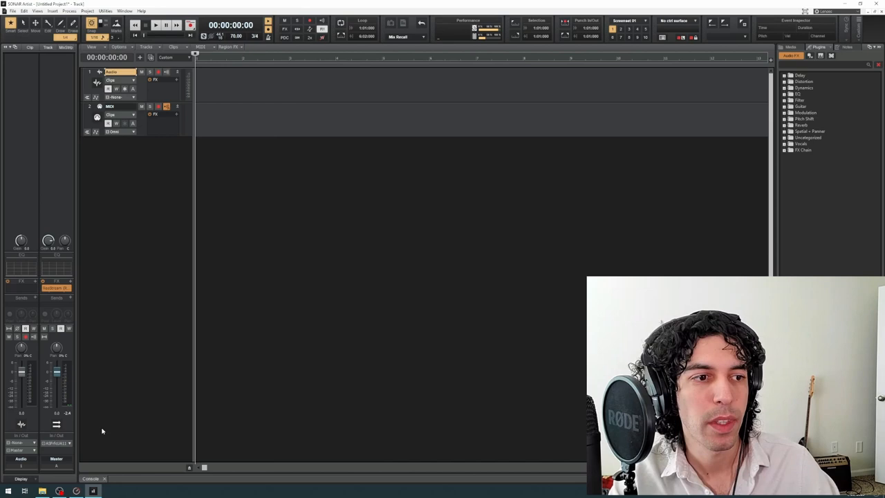
{"action": "left_click", "coordinate": [90, 478]}
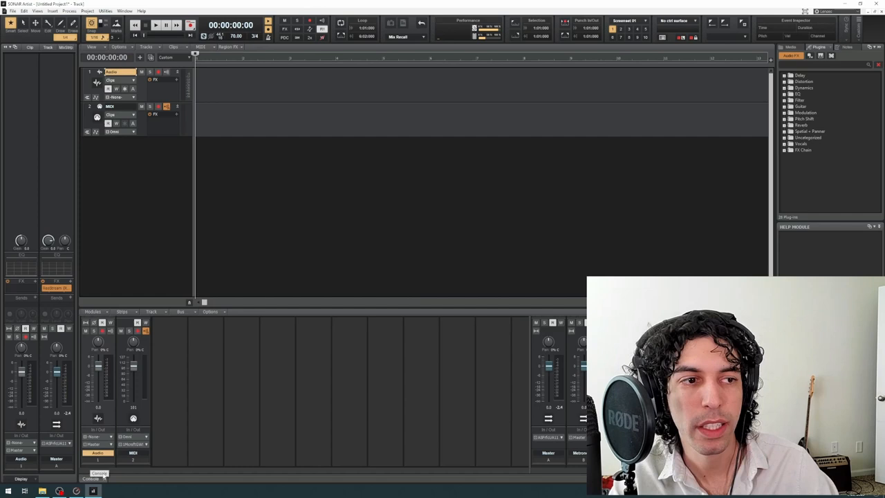
- Import the Atlantis audio file onto a new third audio track
{"action": "left_click", "coordinate": [37, 11]}
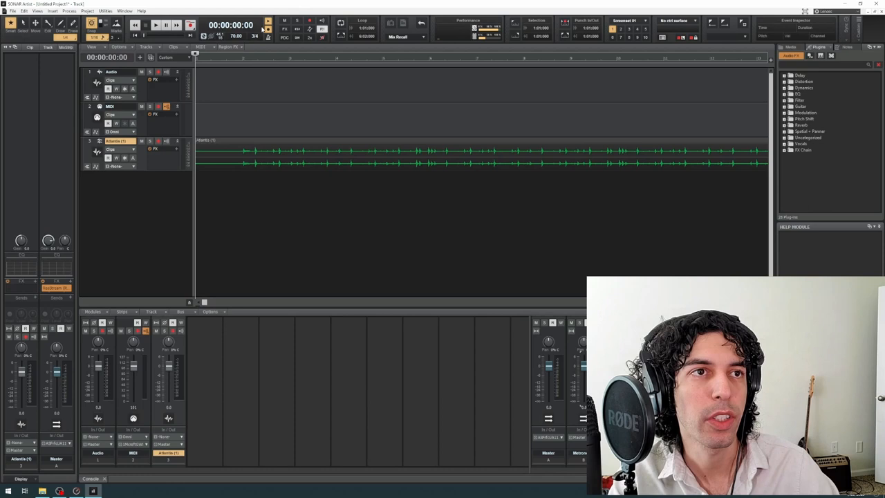
- Click the Atlantis clip header on track 3 to select it
{"action": "left_click", "coordinate": [156, 25]}
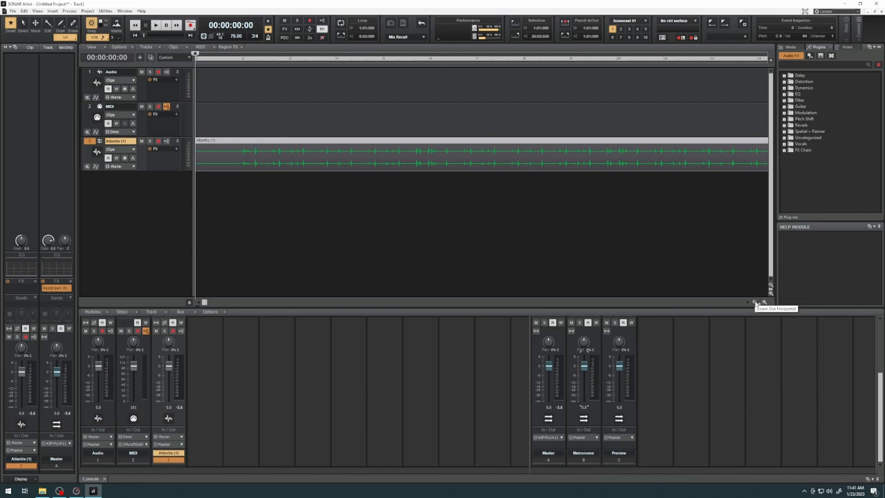
- Zoom out horizontally until the whole Atlantis clip is visible
{"action": "left_click", "coordinate": [766, 303]}
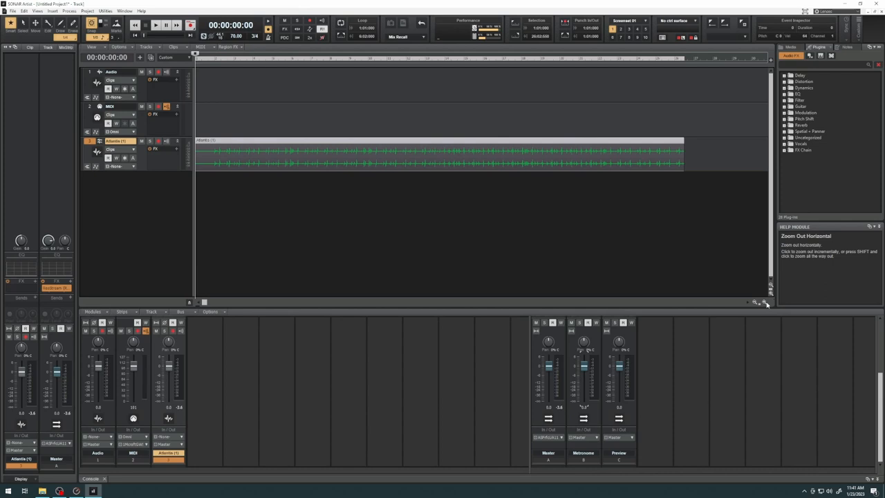
{"action": "mouse_move", "coordinate": [142, 161]}
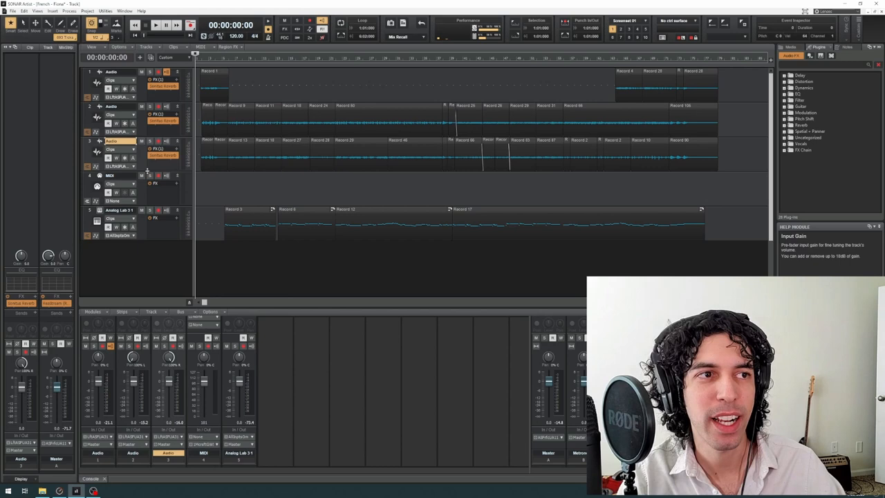
- Open the French song project and begin editing track one's name
{"action": "left_click", "coordinate": [121, 209]}
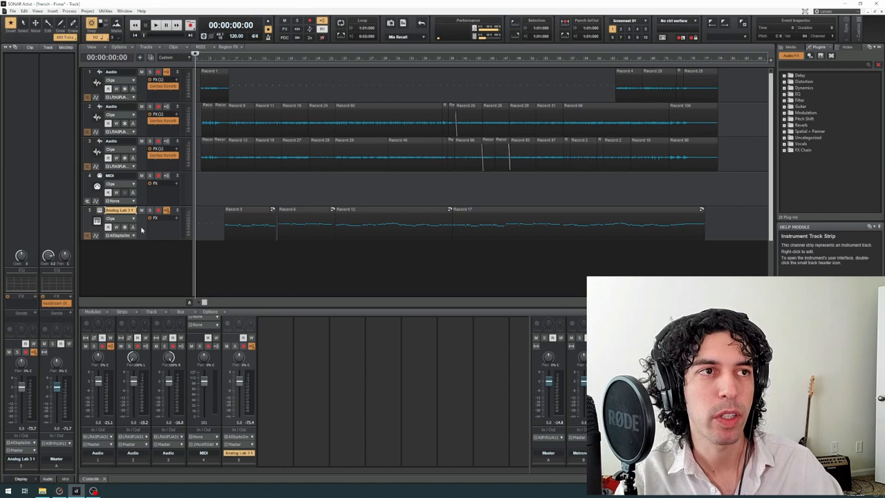
{"action": "double_click", "coordinate": [114, 72]}
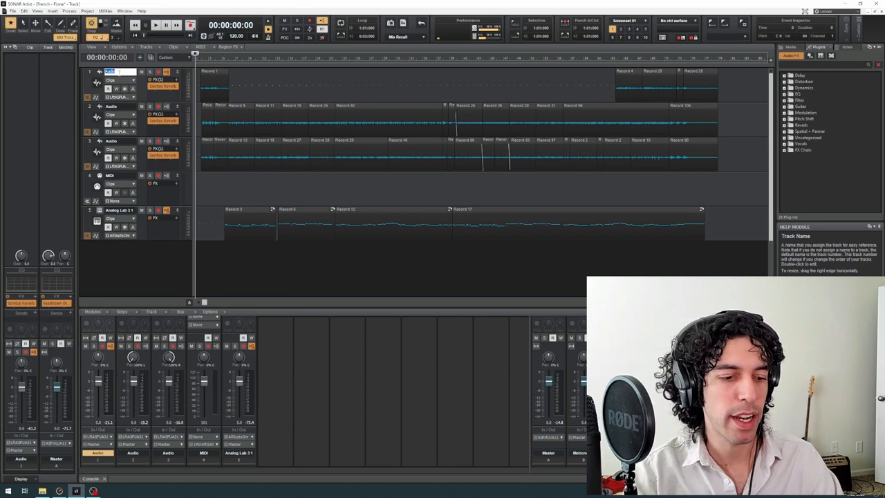
- Name the first audio track 'Guitar Center'
{"action": "type", "text": "Guitar Center"}
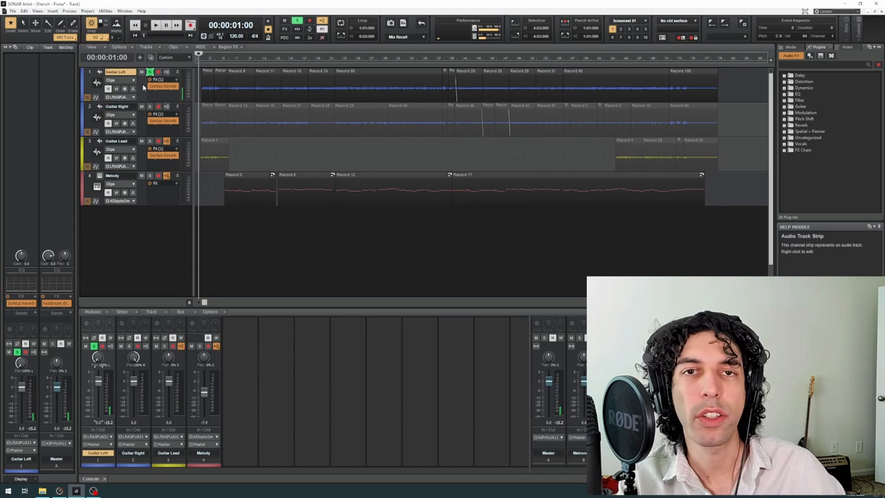
{"action": "left_click", "coordinate": [164, 25]}
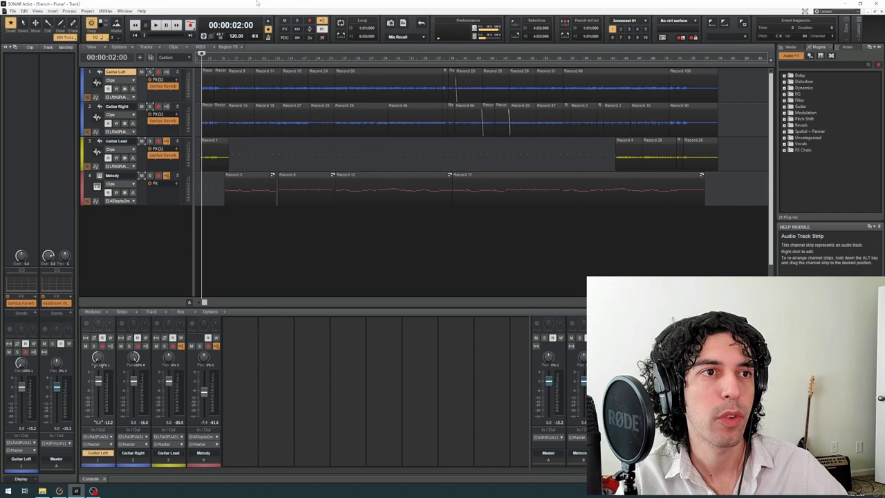
{"action": "left_click", "coordinate": [133, 97]}
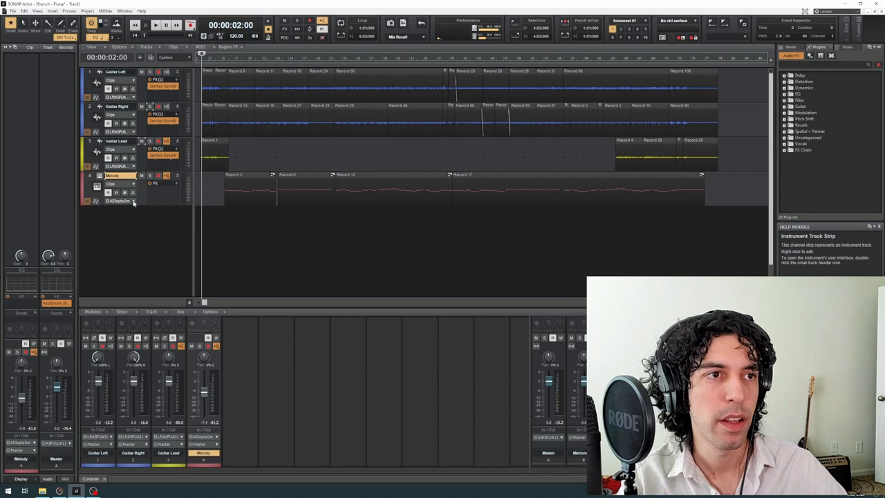
- Select the Melody track header to show its channel strip in the Inspector
{"action": "left_click", "coordinate": [117, 200]}
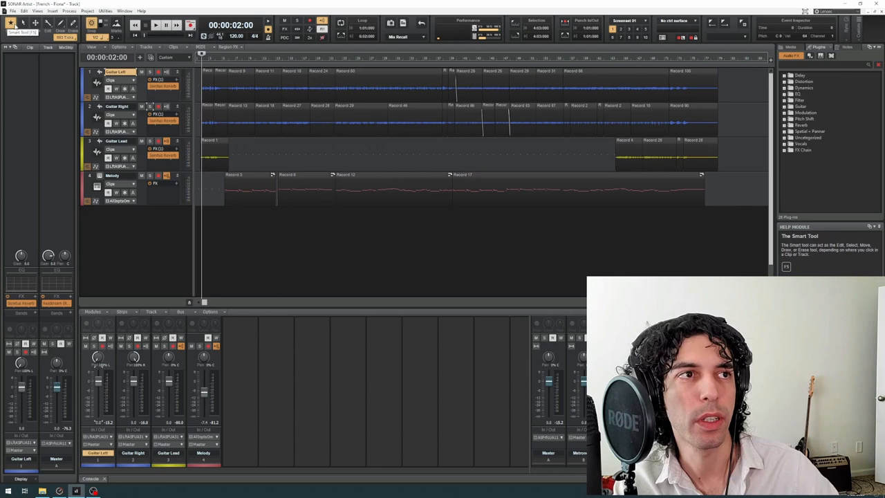
{"action": "left_click", "coordinate": [49, 33]}
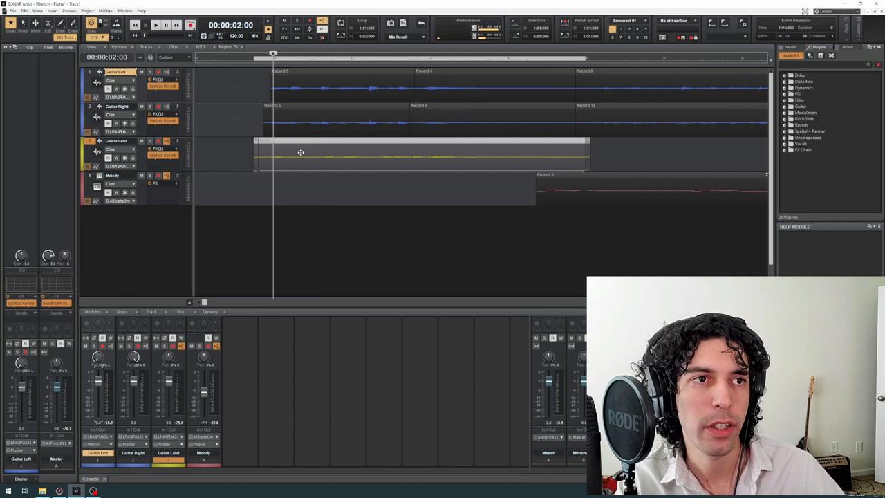
- Show the Snap resolution dropdown list, with 1/16 currently selected
{"action": "left_click", "coordinate": [94, 37]}
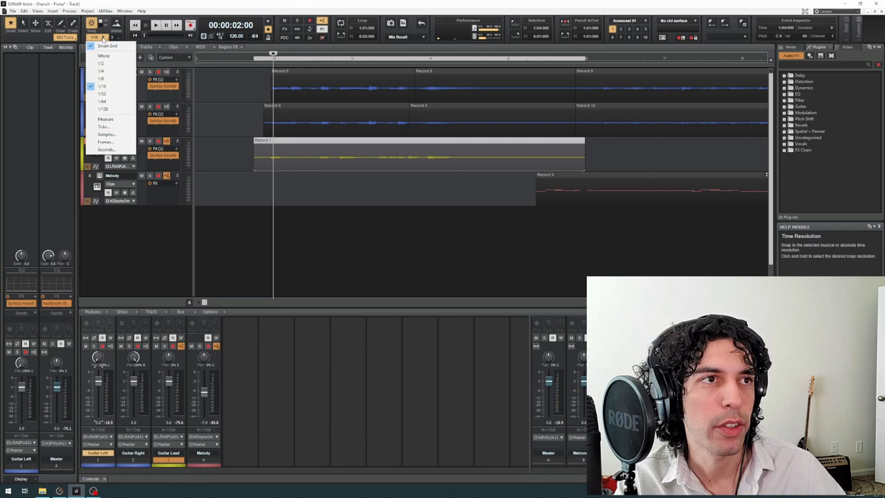